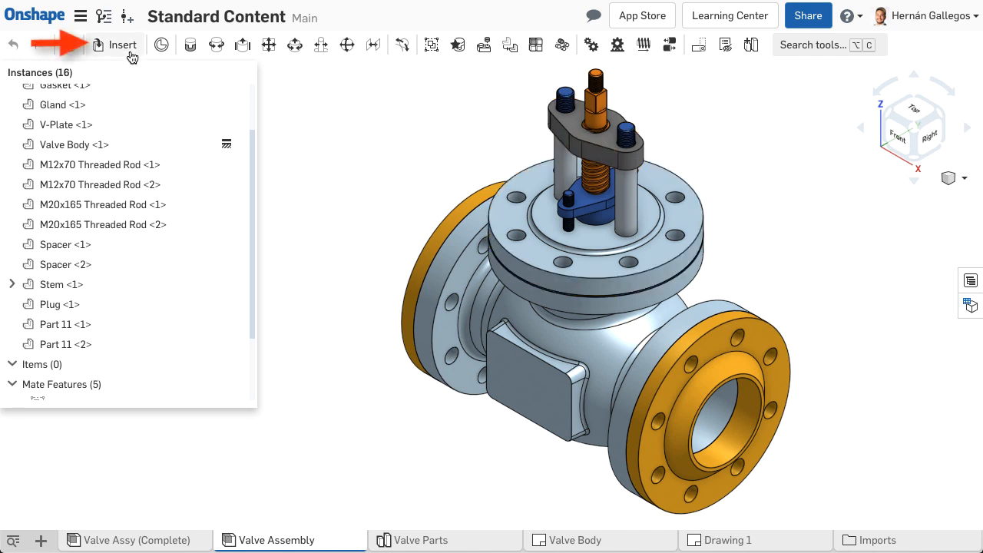
# Open the Standard content library on ANSI inch stainless steel hex nuts.
pyautogui.click(117, 45)
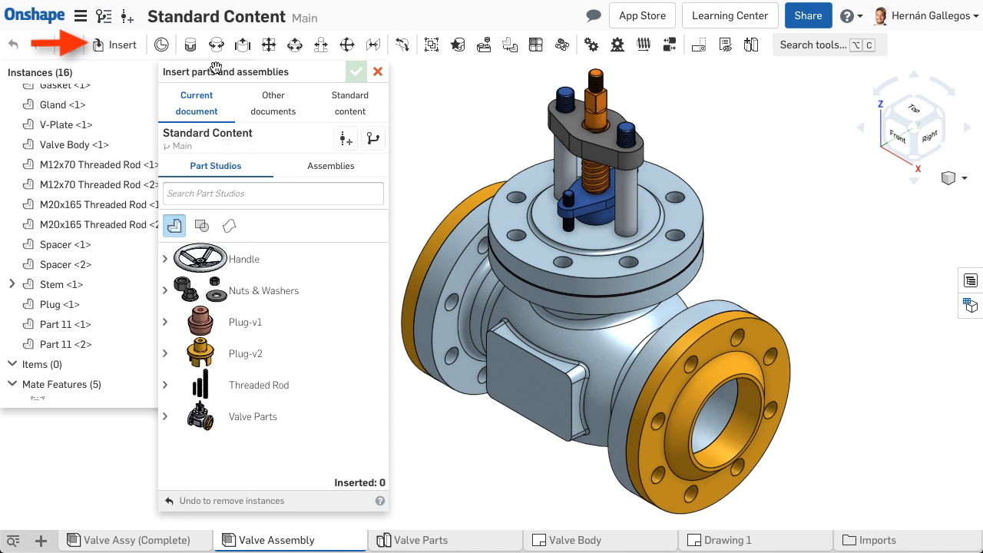
pyautogui.click(350, 103)
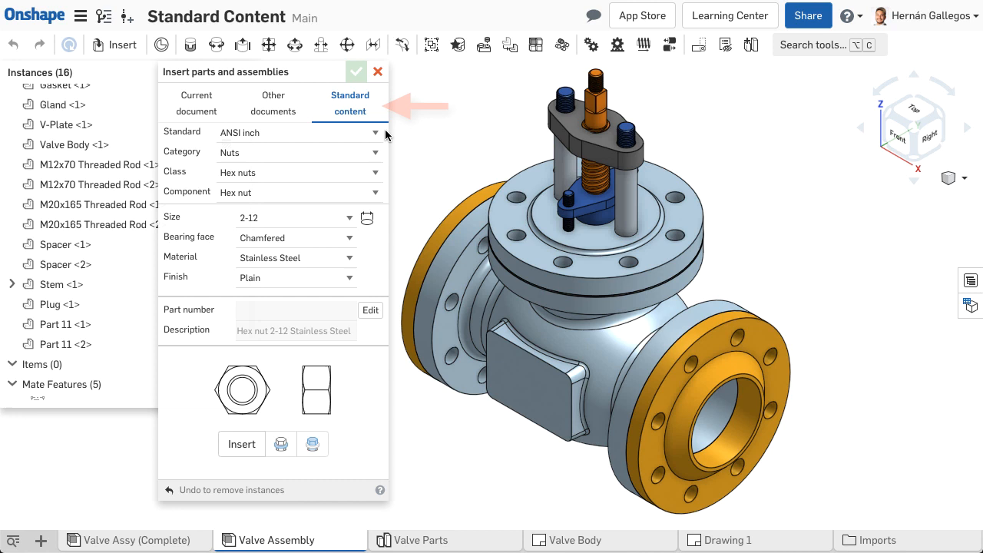
pyautogui.moveTo(384, 176)
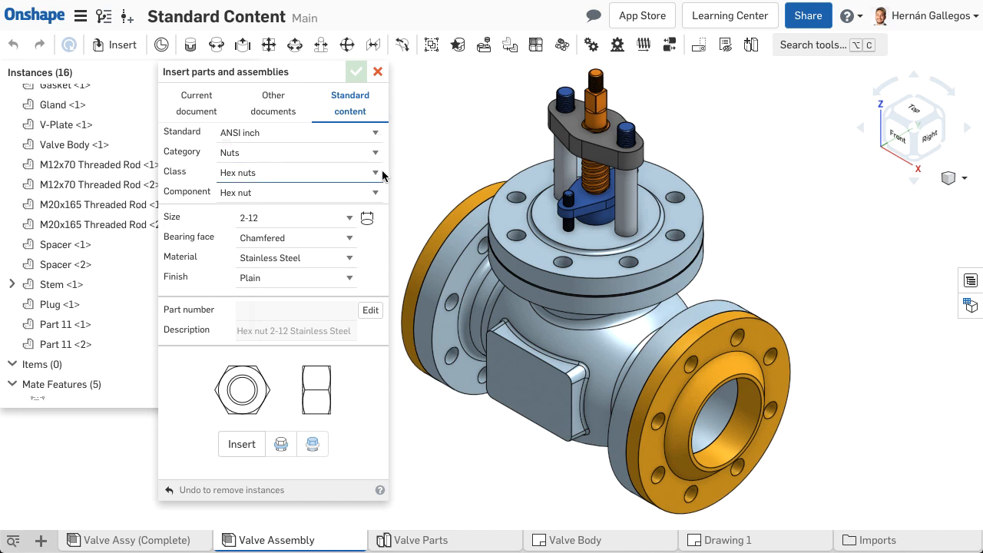
pyautogui.moveTo(384, 193)
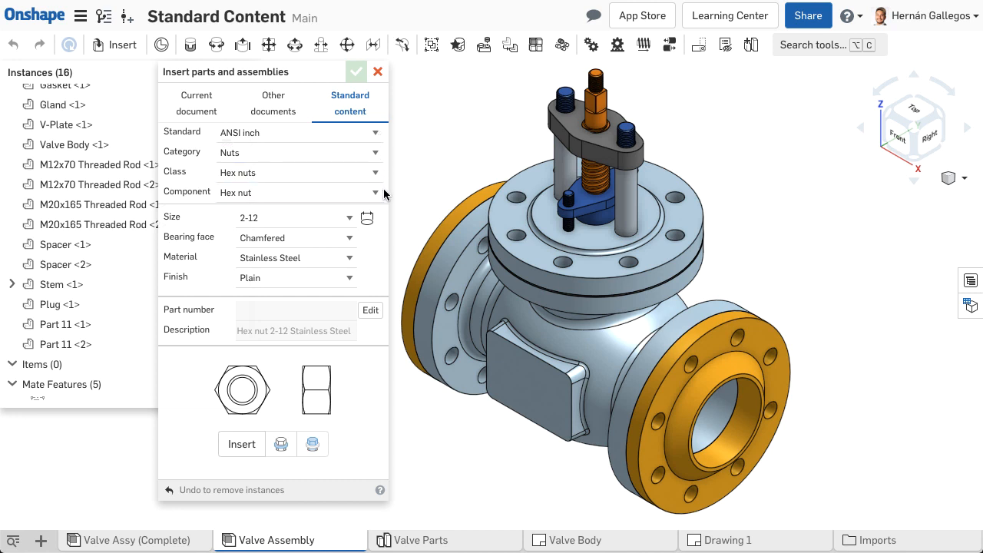
pyautogui.moveTo(372, 223)
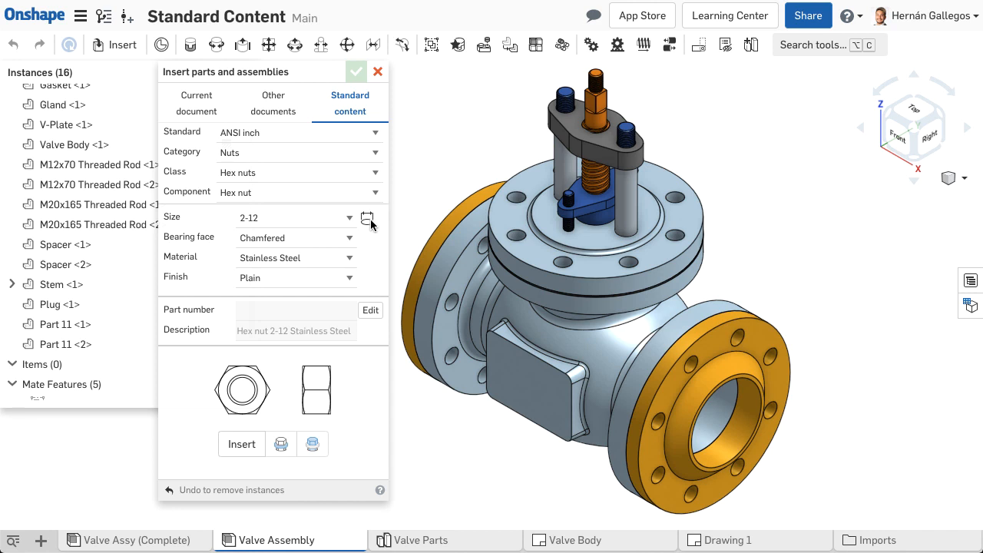
pyautogui.moveTo(367, 219)
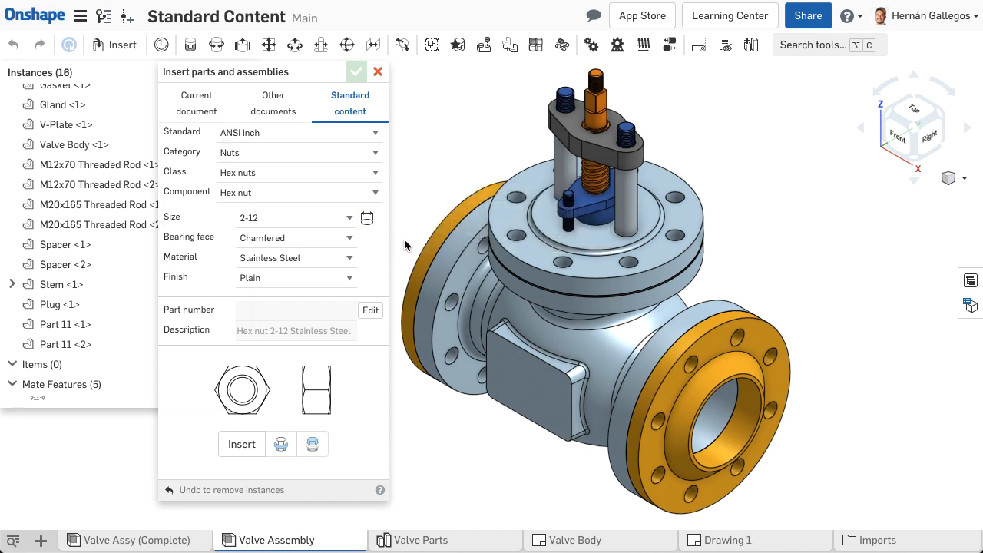
pyautogui.scroll(3)
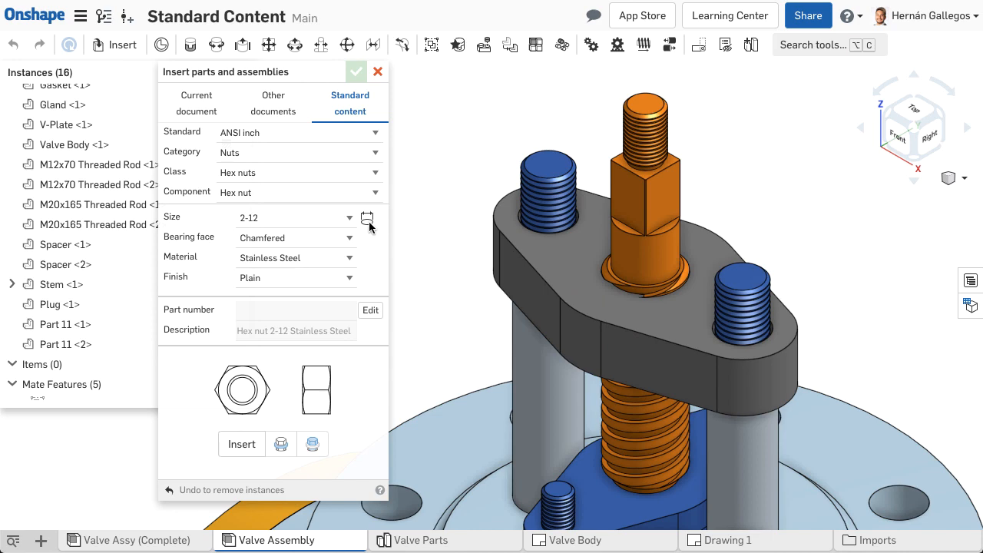
# Insert two 7/8-9 hex nuts sized from a threaded rod edge.
pyautogui.click(367, 218)
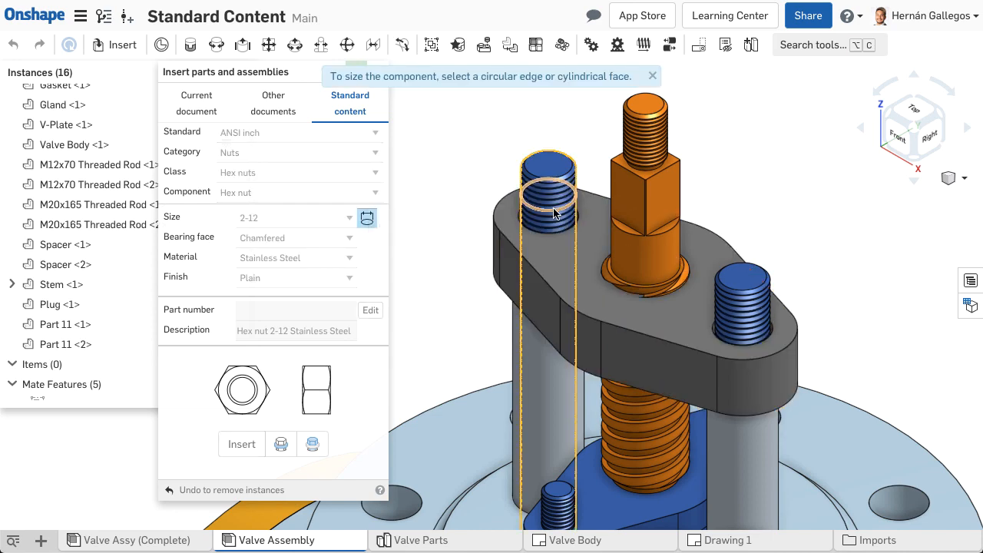
pyautogui.click(549, 196)
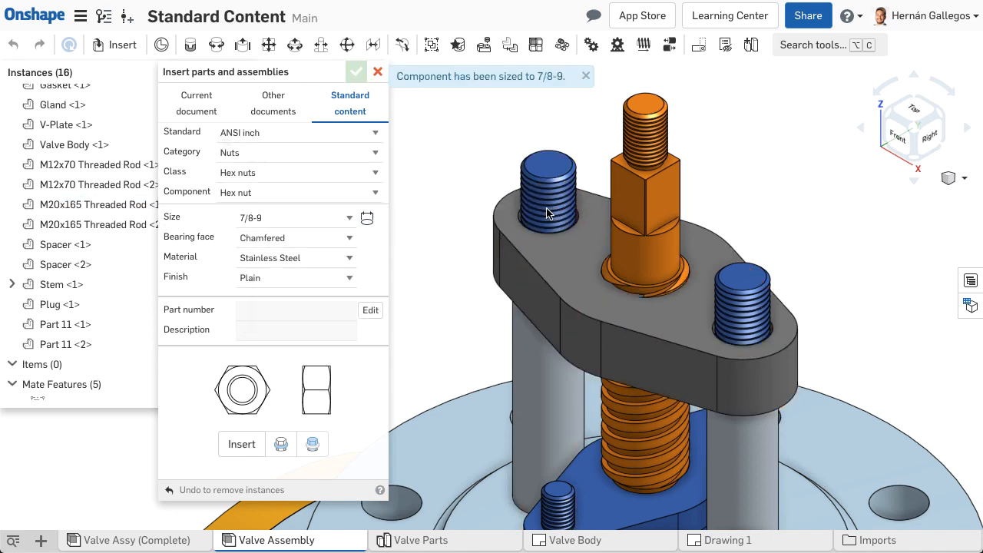
pyautogui.click(241, 444)
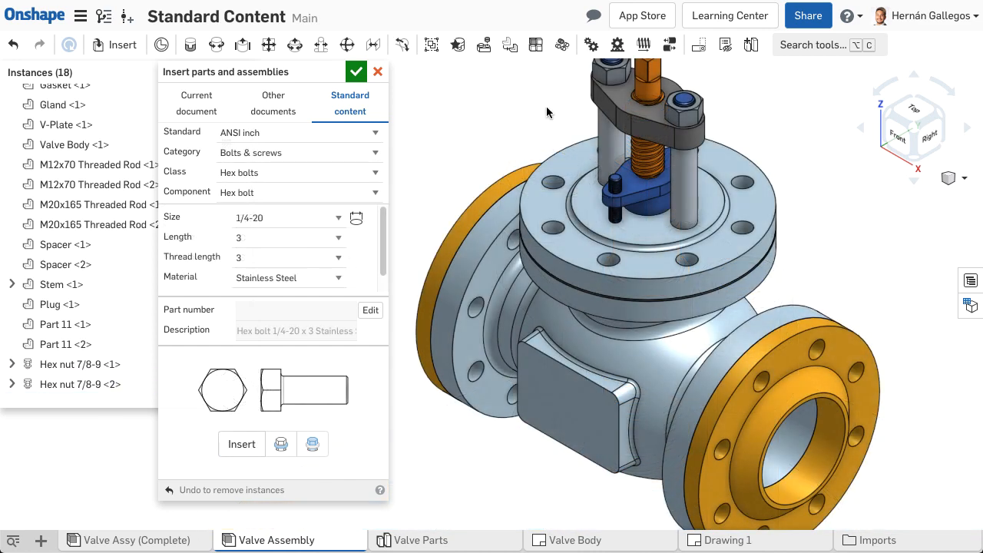
# Auto-size the hex bolt to 3/4-10 from a bonnet flange bolt hole.
pyautogui.click(356, 218)
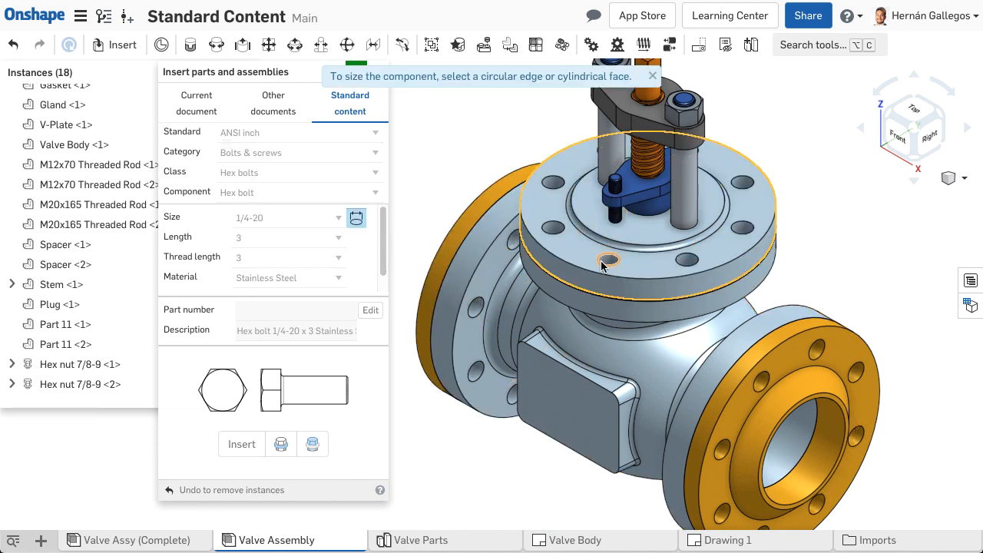
pyautogui.click(607, 259)
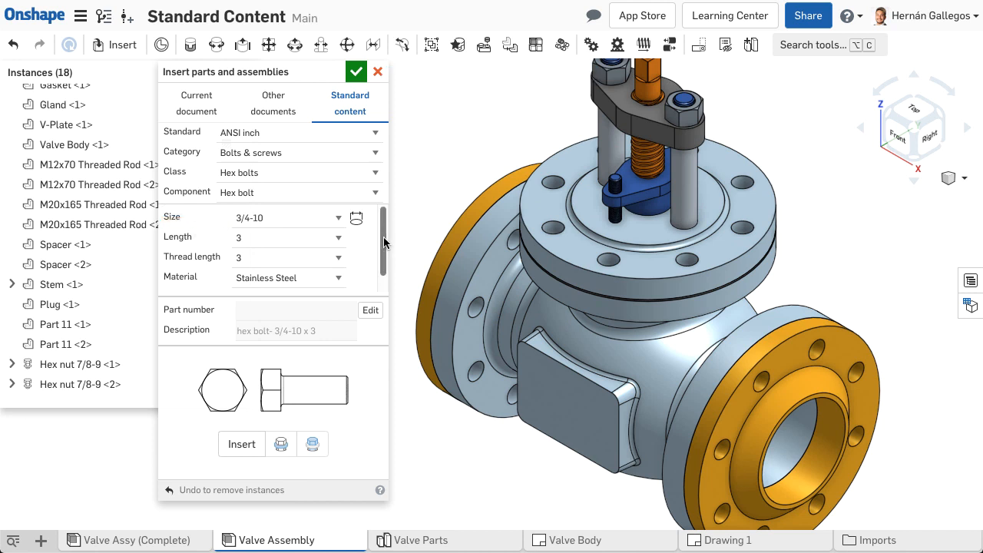
pyautogui.scroll(-3)
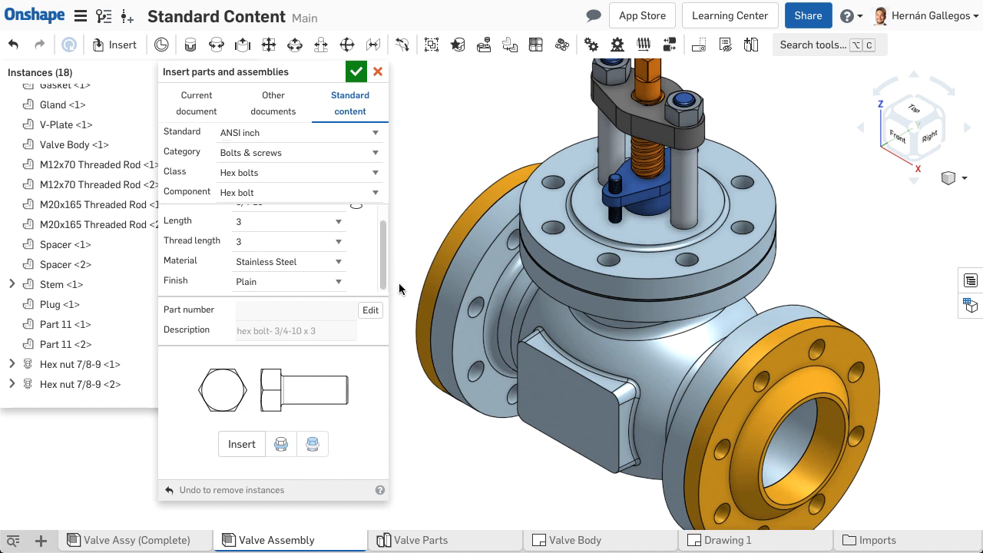
# Save part number PRT - 29182 and a description ending 'stainless steel' on the bolt.
pyautogui.click(370, 310)
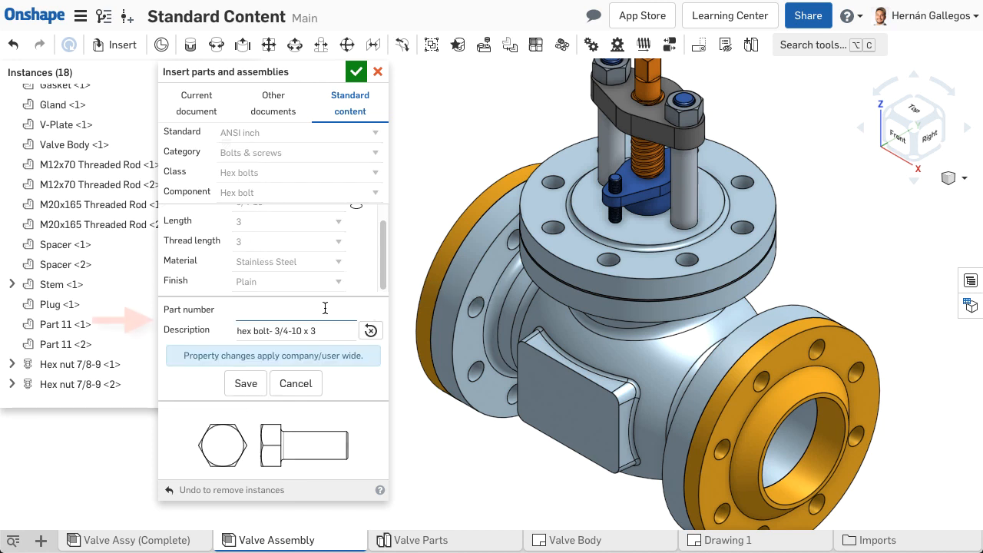
pyautogui.write('PRT')
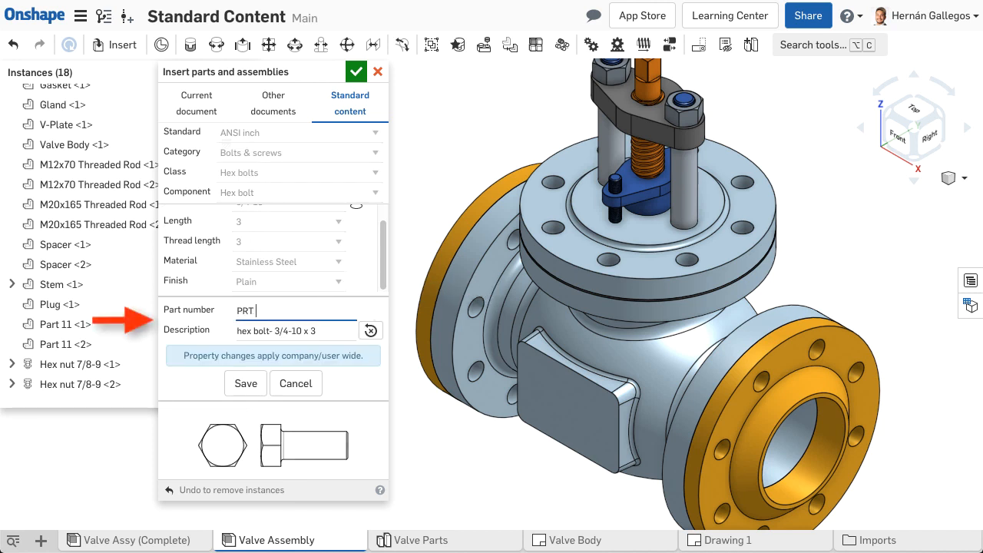
pyautogui.write('- 29')
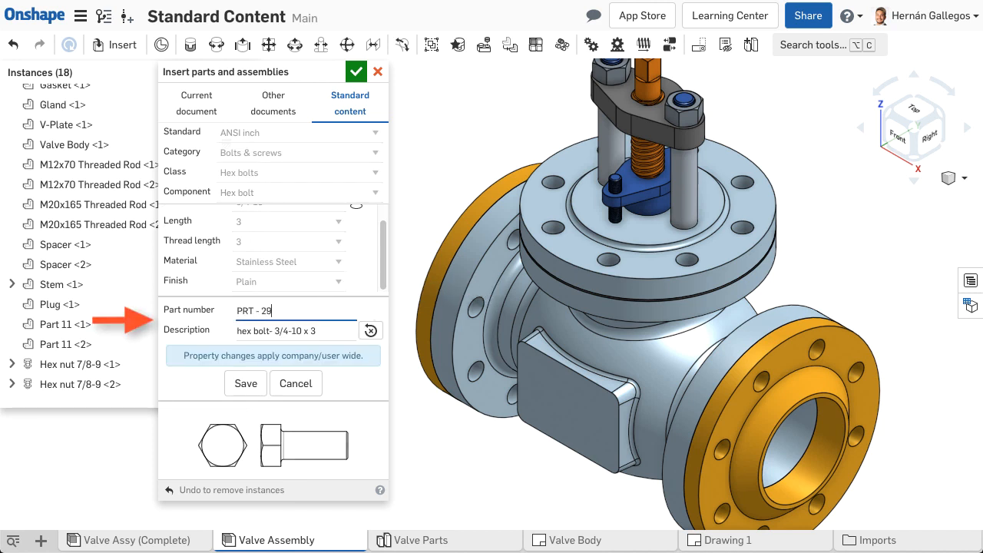
pyautogui.write('182')
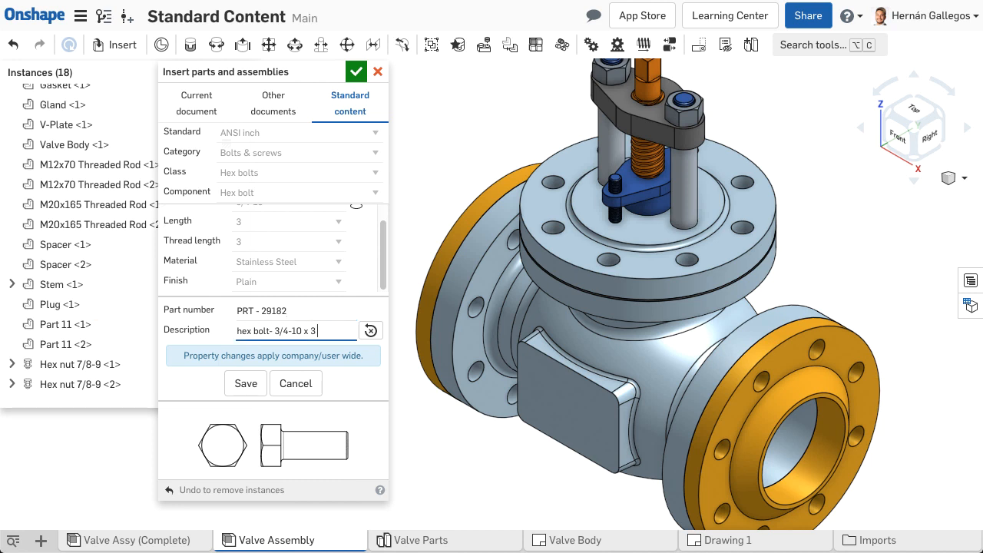
pyautogui.write('stainless')
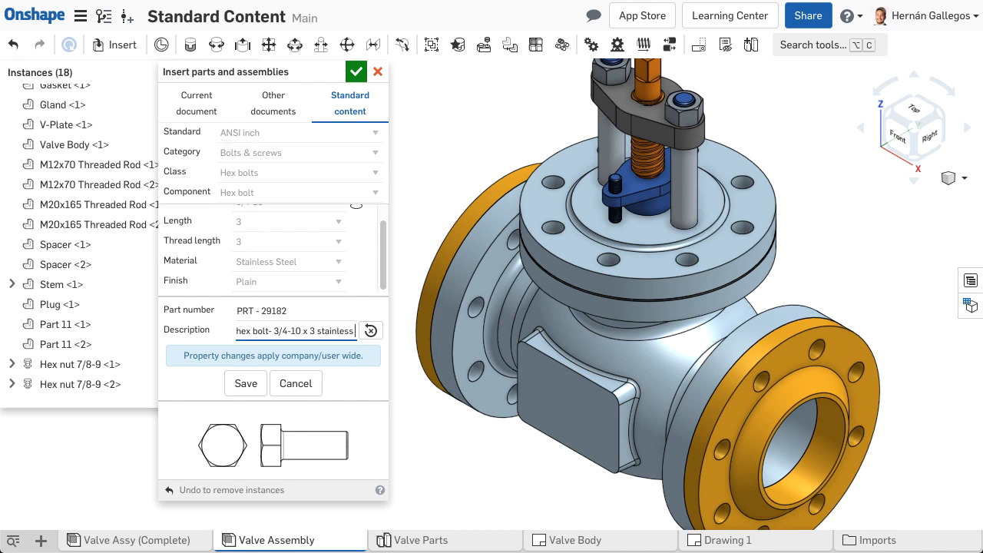
pyautogui.moveTo(246, 383)
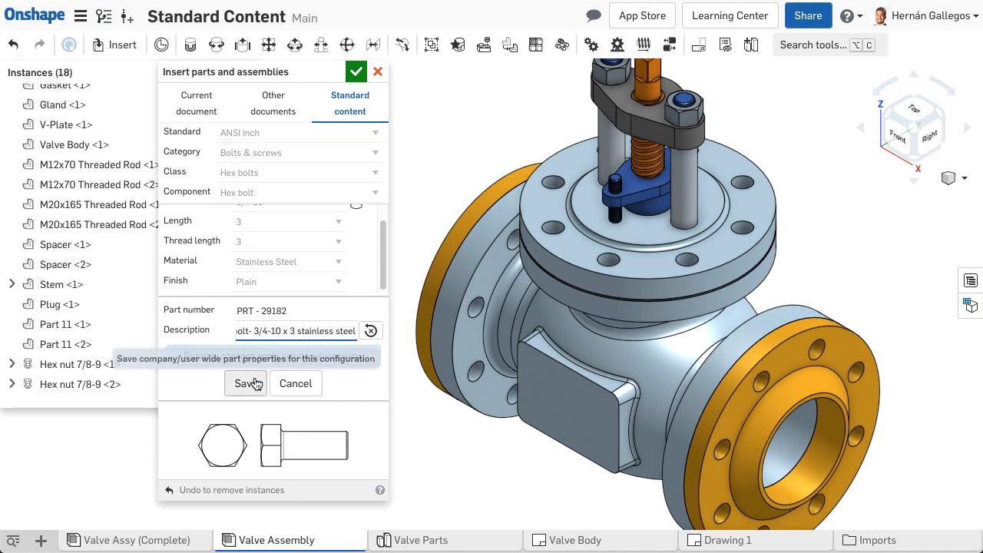
pyautogui.click(246, 383)
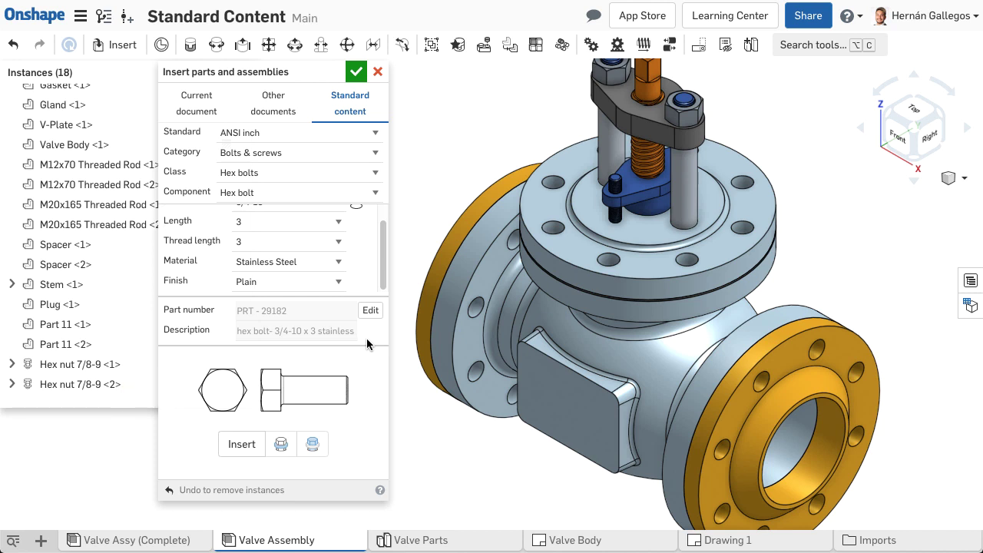
pyautogui.moveTo(242, 444)
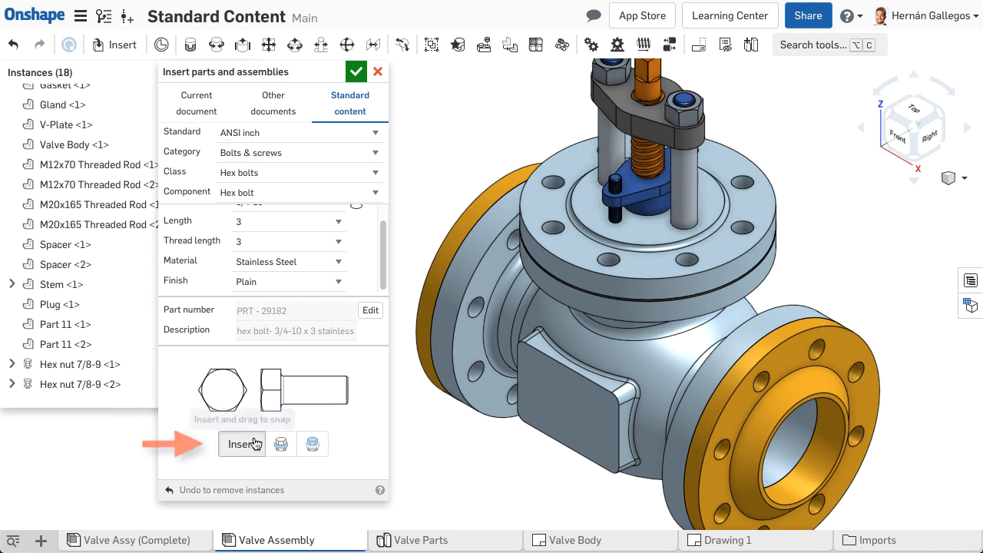
# Snap 3/4-10 hex bolts into all eight top-flange bolt holes.
pyautogui.click(242, 444)
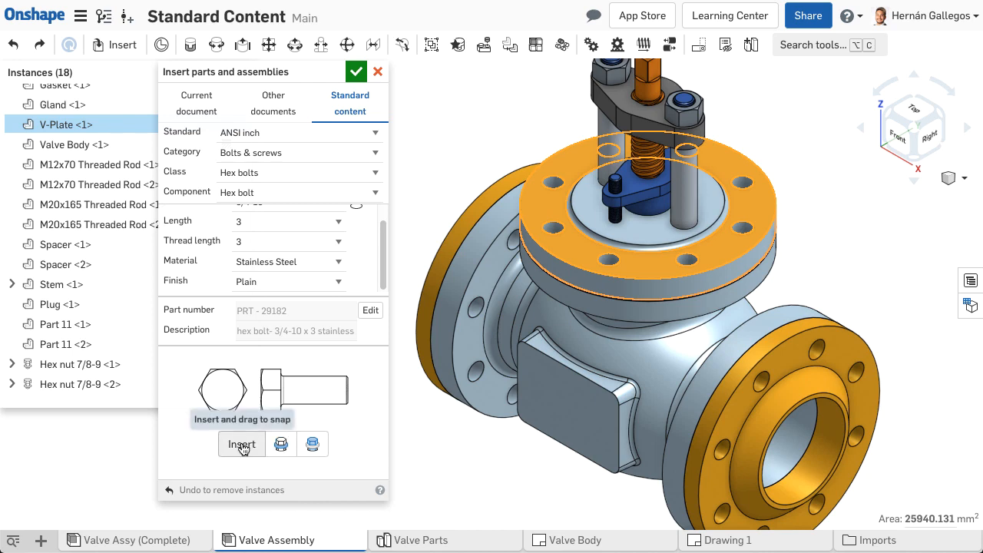
pyautogui.click(242, 444)
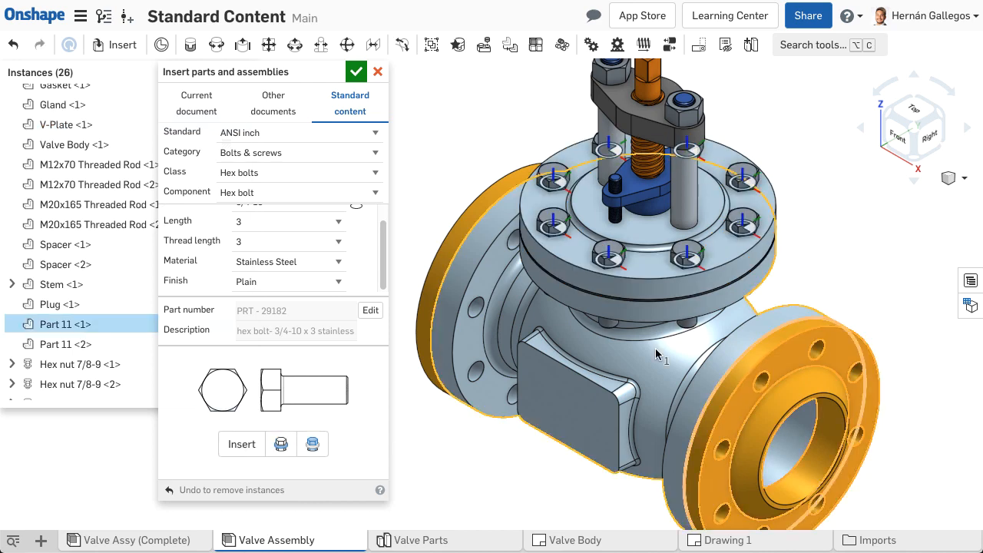
pyautogui.click(241, 444)
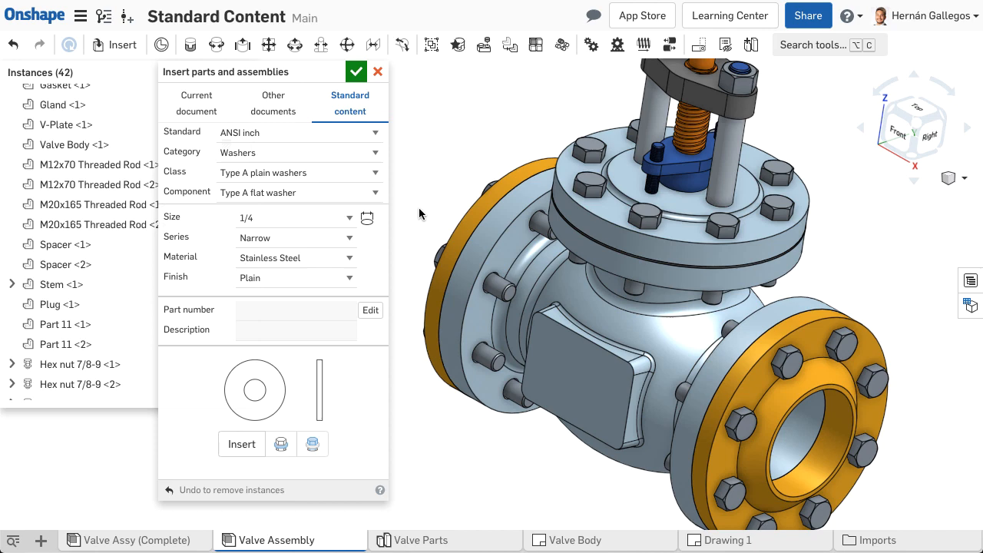
# Insert 3/4 Type A flat washers in two batches at holes nearest V-Plate and Part 11s.
pyautogui.click(367, 218)
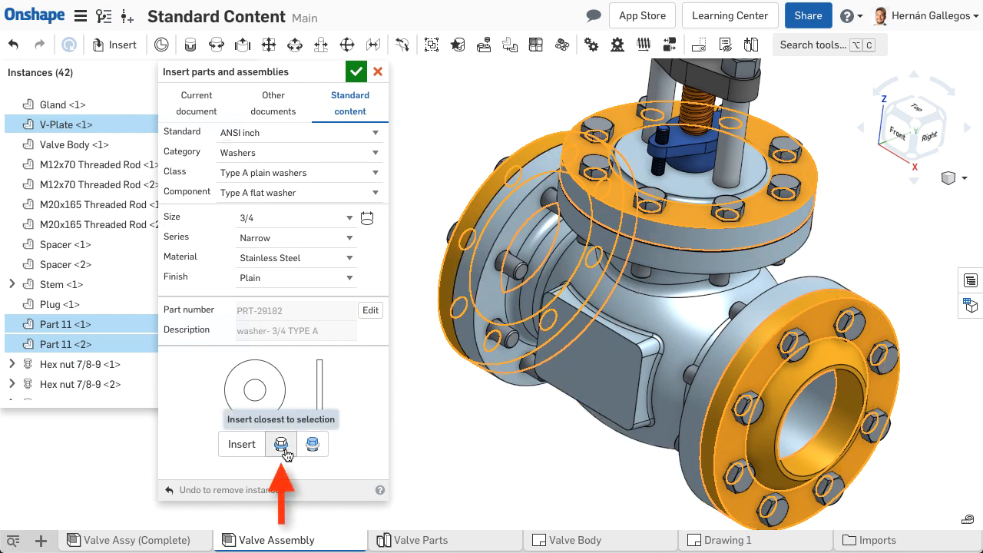
pyautogui.click(281, 444)
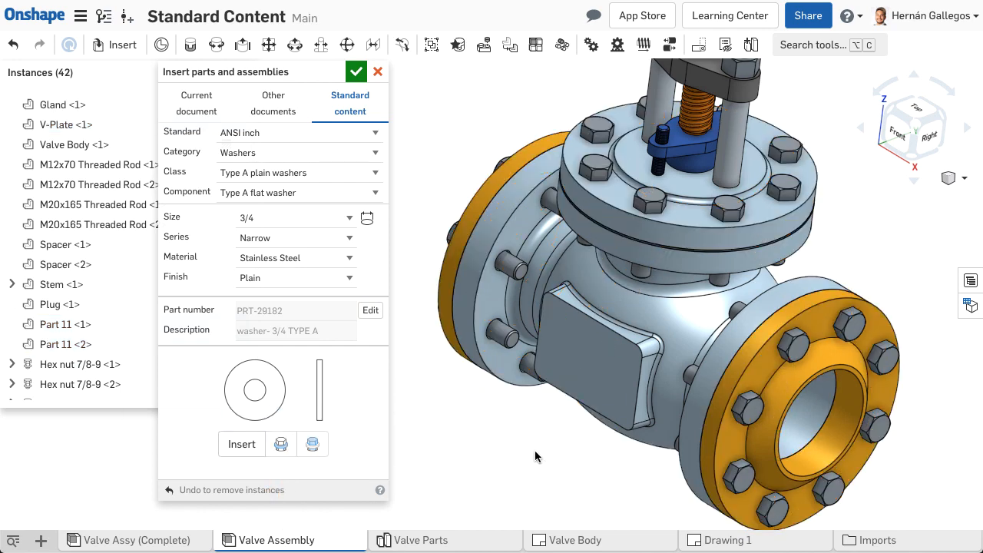
pyautogui.click(241, 444)
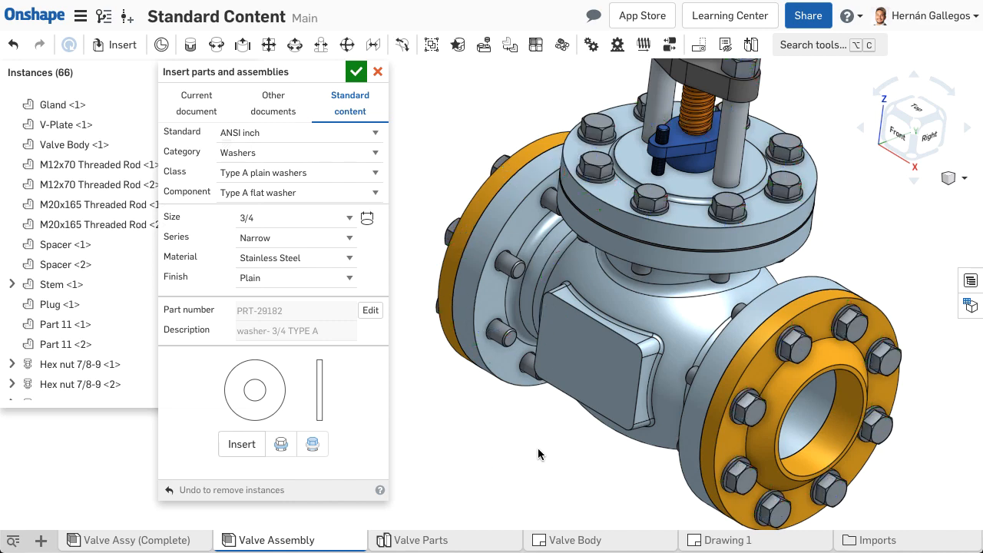
pyautogui.moveTo(538, 454); pyautogui.dragTo(461, 300)
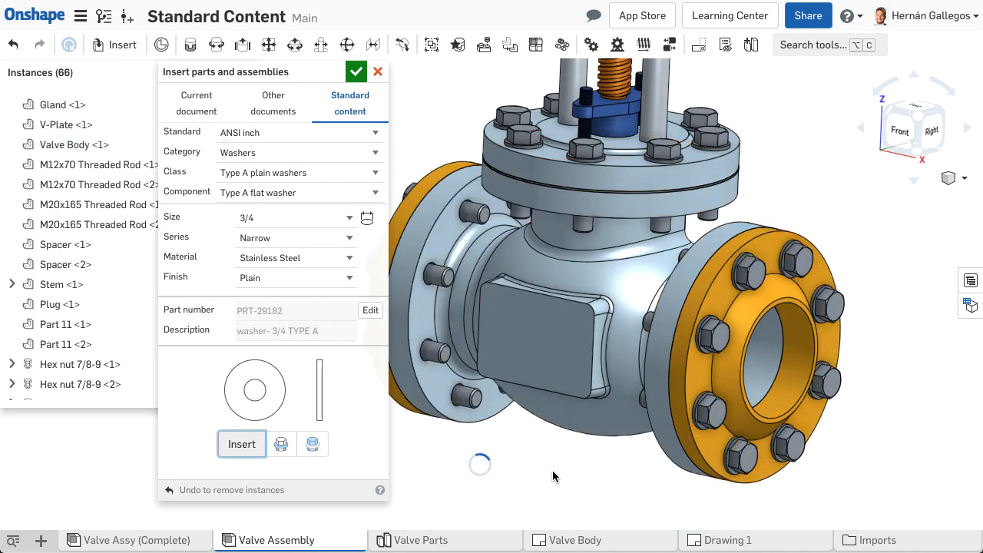
pyautogui.click(241, 444)
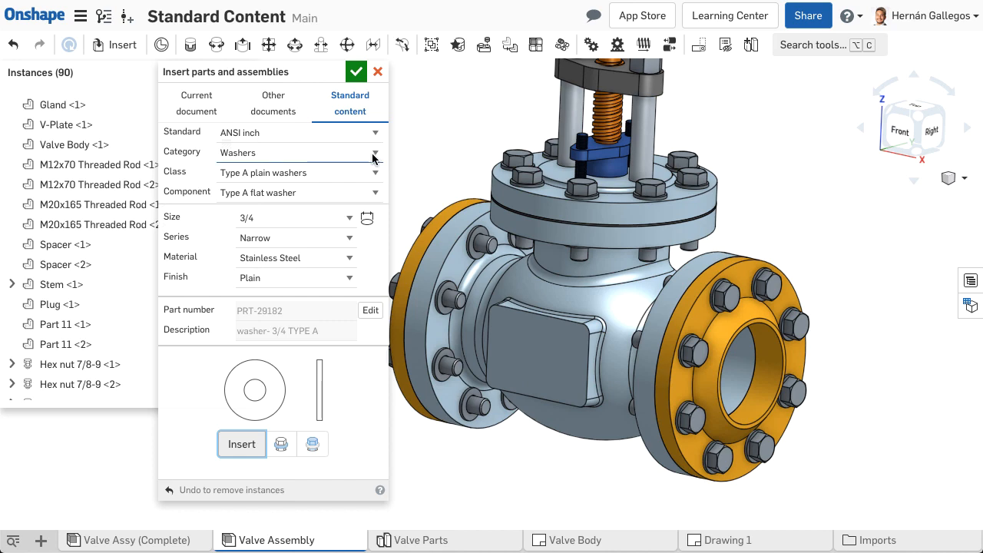
# Place 7/8-9 hex nuts on the bolt ends farthest from the Valve Body.
pyautogui.click(376, 152)
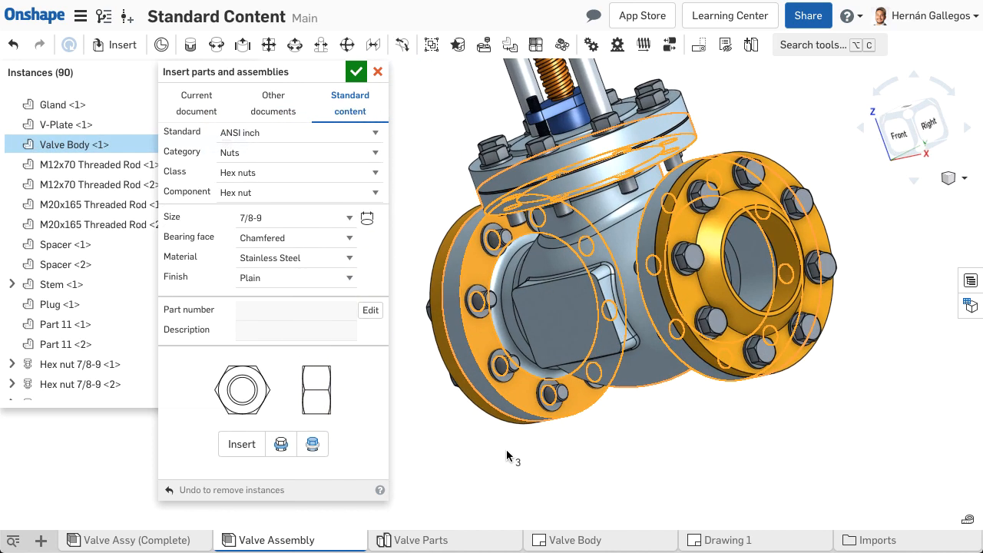
pyautogui.moveTo(312, 444)
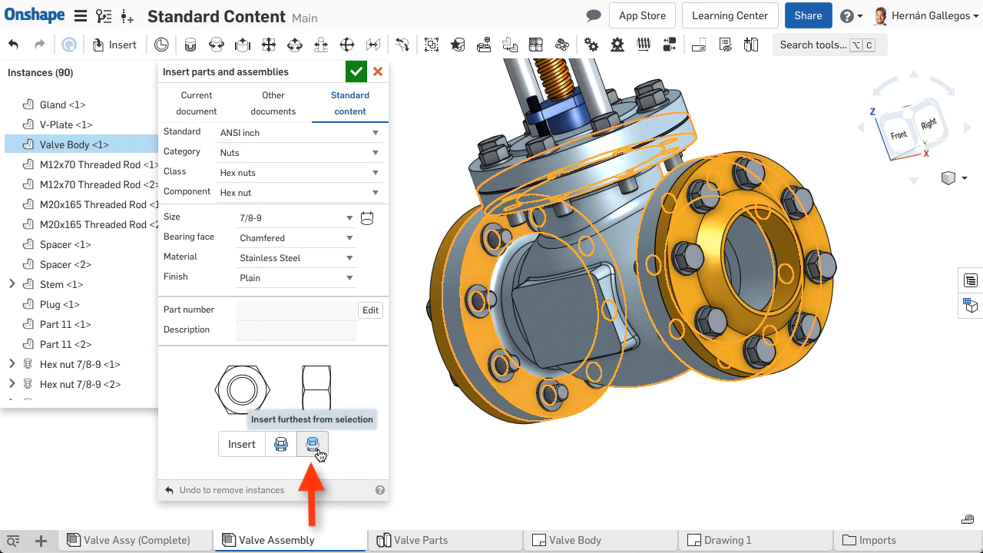
pyautogui.click(313, 444)
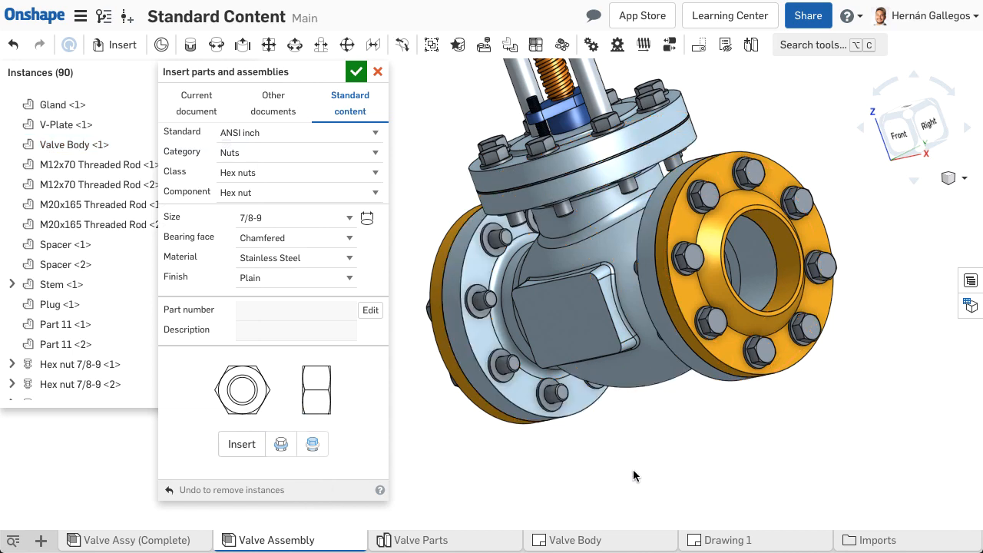
pyautogui.click(242, 444)
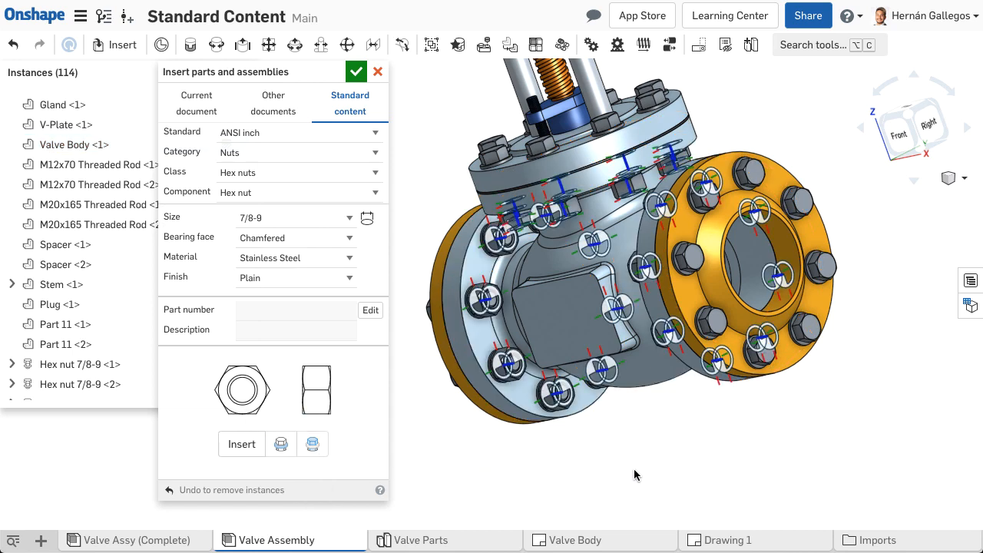
pyautogui.moveTo(634, 474); pyautogui.dragTo(687, 429)
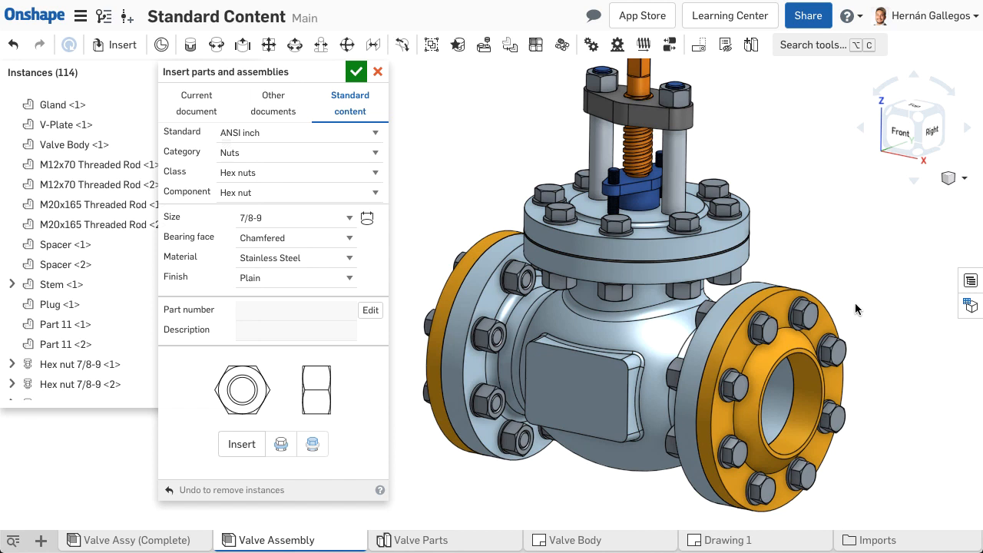
pyautogui.moveTo(391, 90)
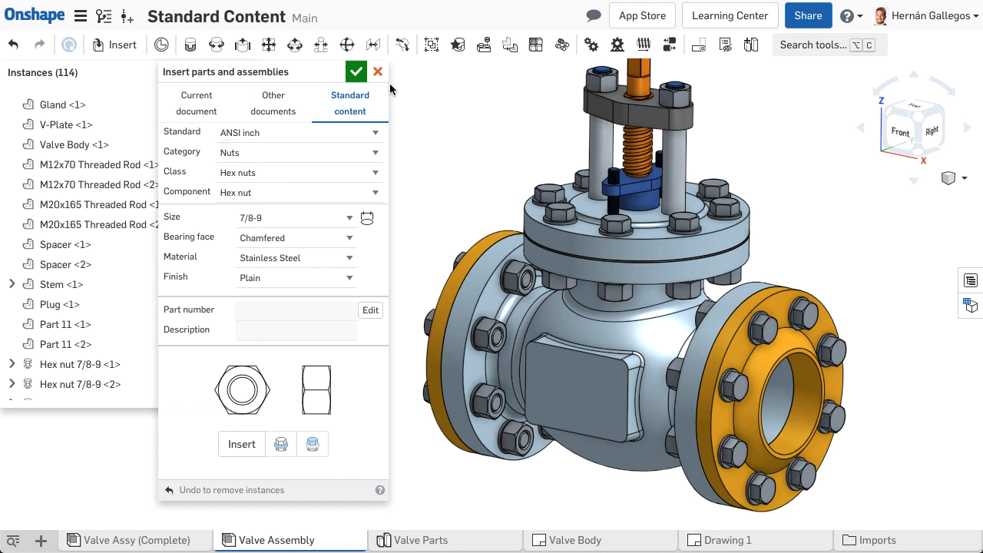
# Close the insert panel and scroll Instances to the 3/4-10 x 3 hex bolts.
pyautogui.click(356, 71)
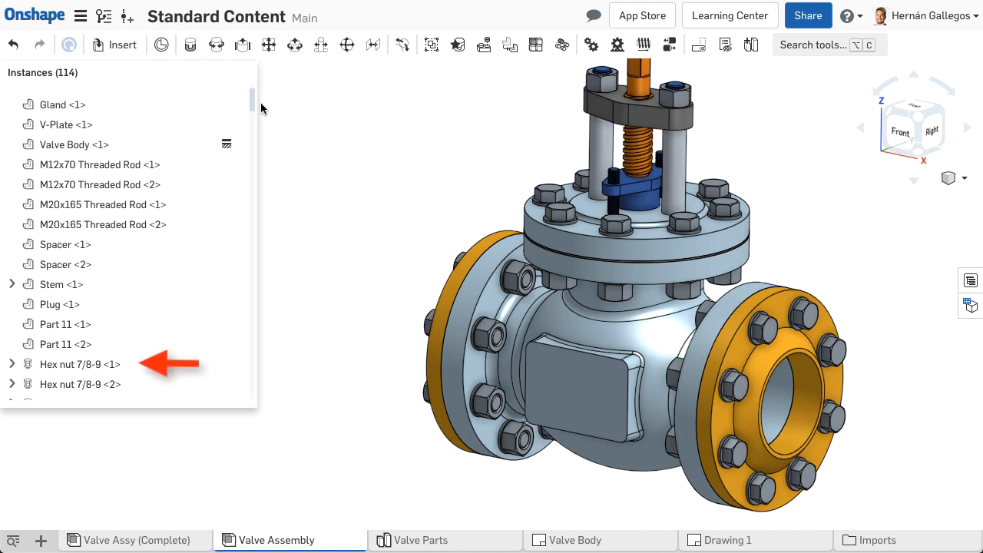
pyautogui.scroll(-3)
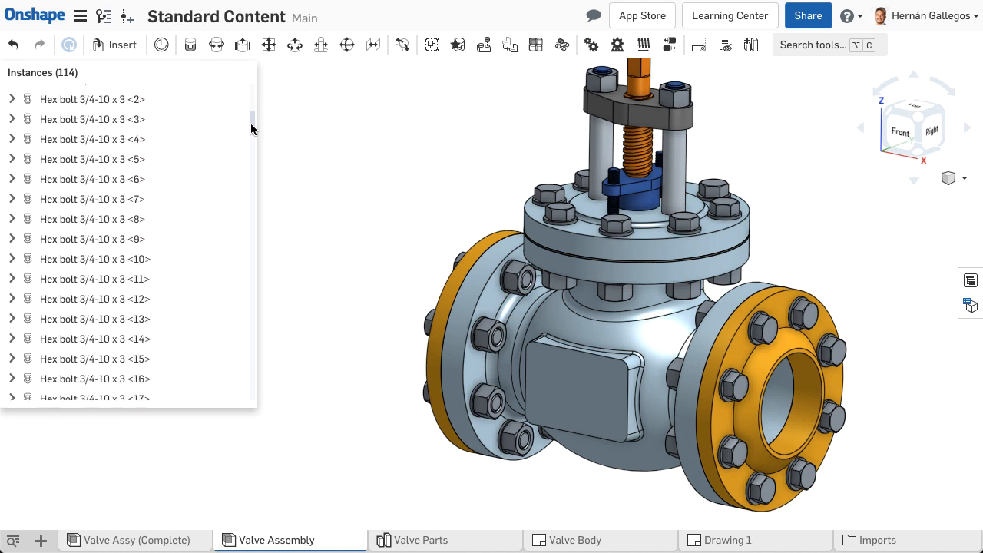
pyautogui.scroll(3)
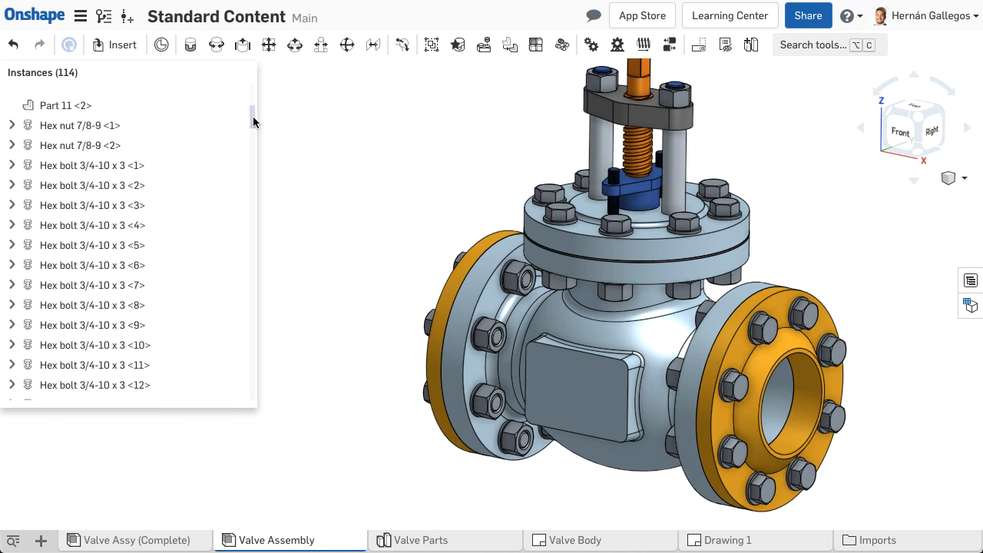
pyautogui.moveTo(299, 134)
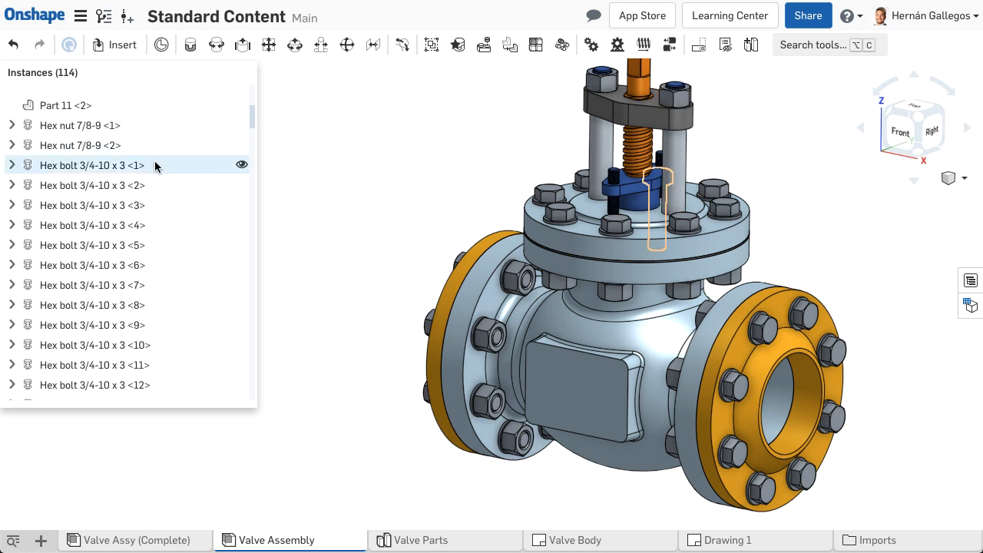
# Select all same-configuration 3/4-10 hex bolts and update their length to 4.
pyautogui.rightClick(92, 165)
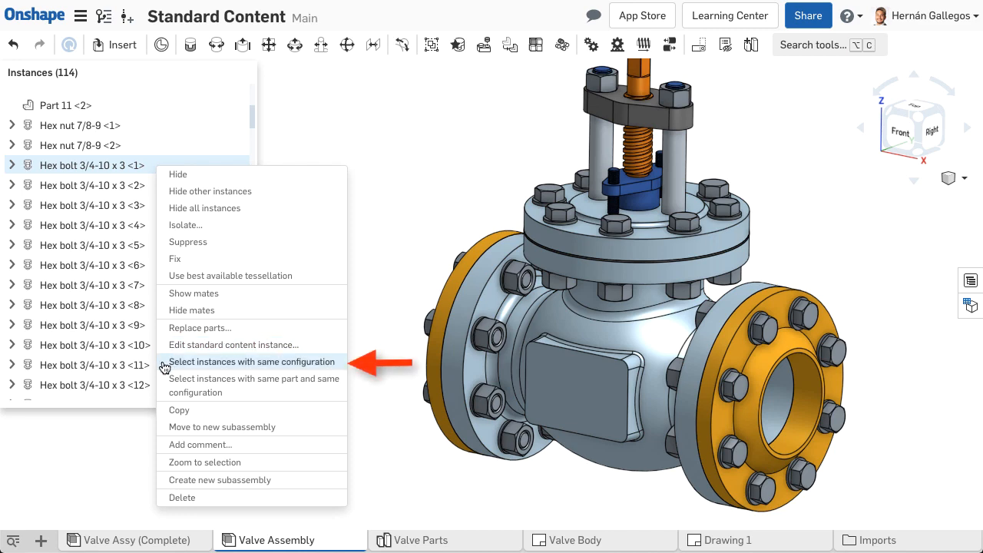
pyautogui.click(253, 362)
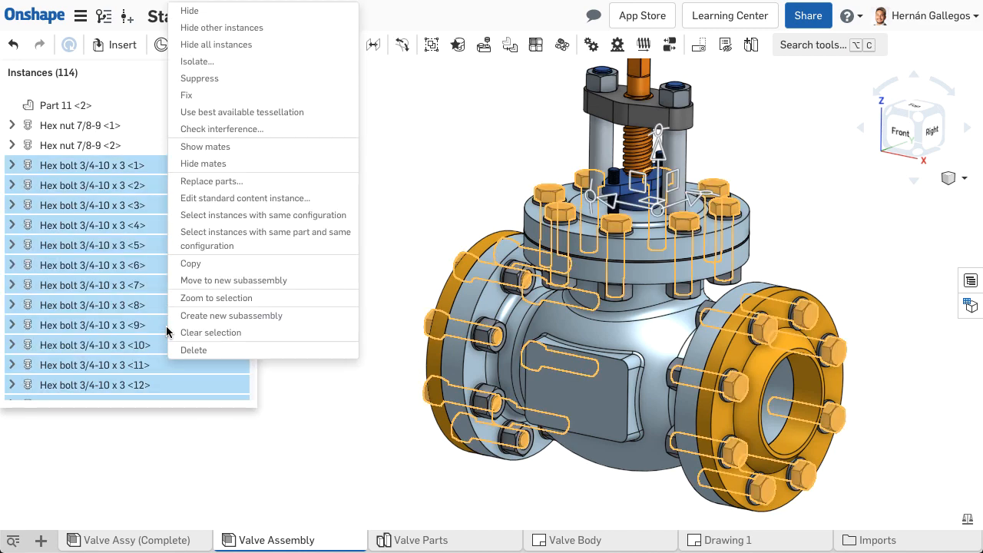
pyautogui.moveTo(246, 199)
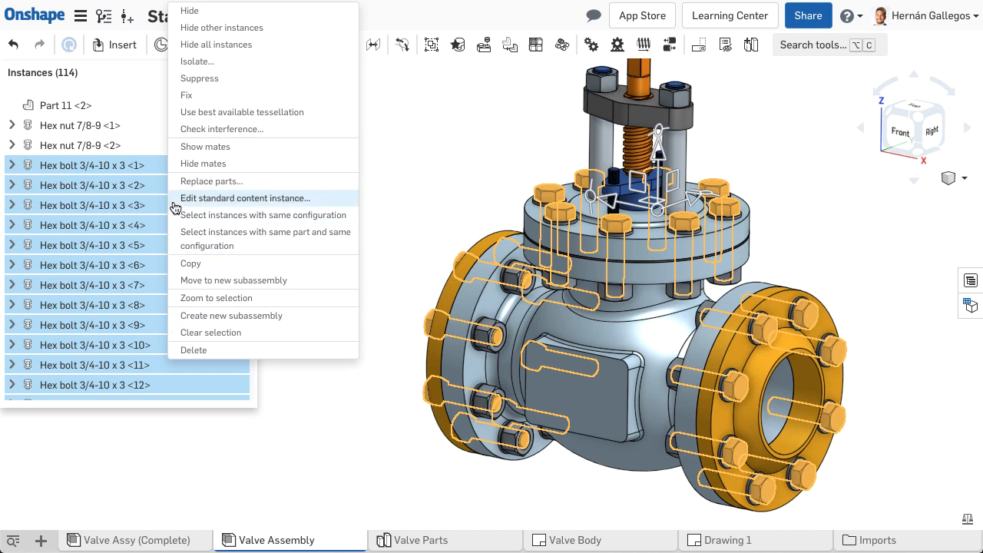
pyautogui.click(245, 198)
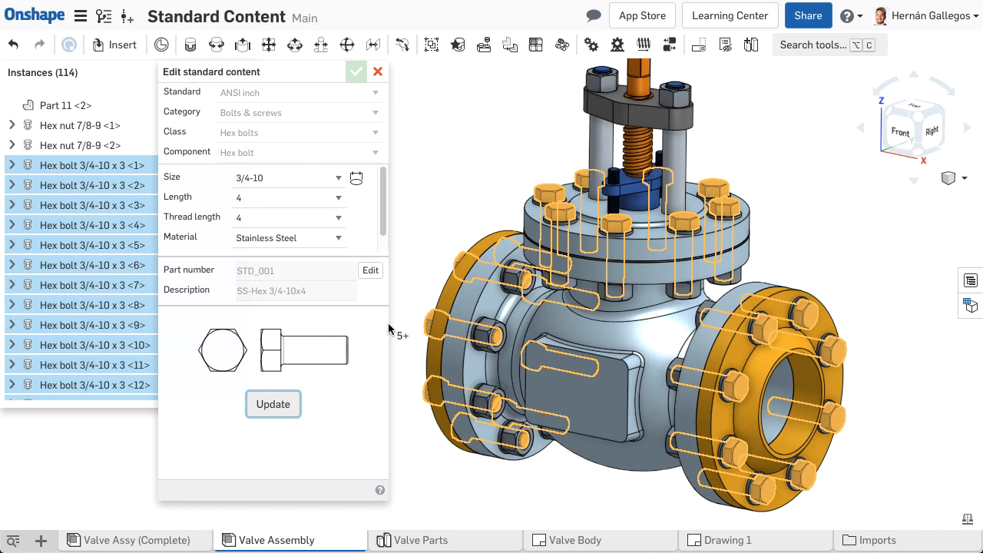
pyautogui.click(273, 404)
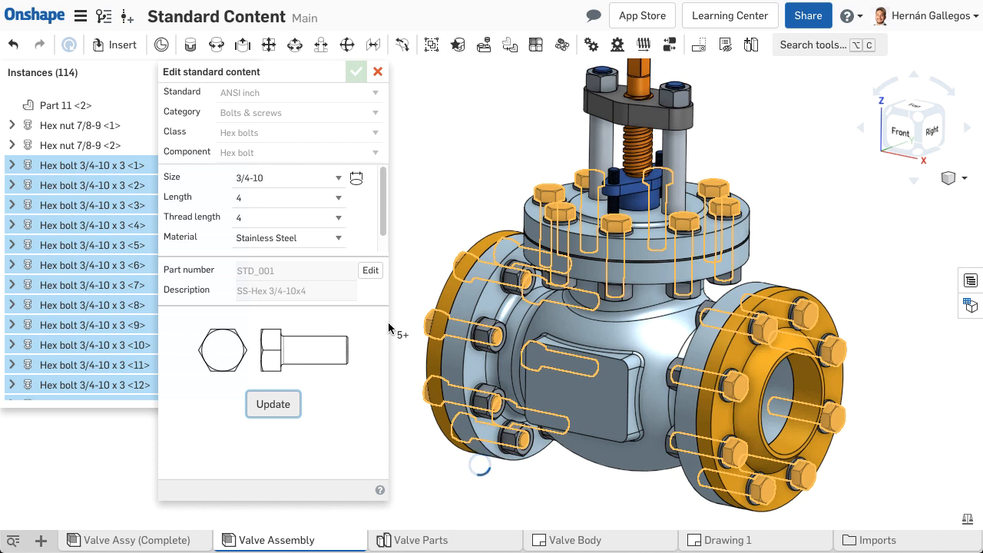
pyautogui.click(355, 71)
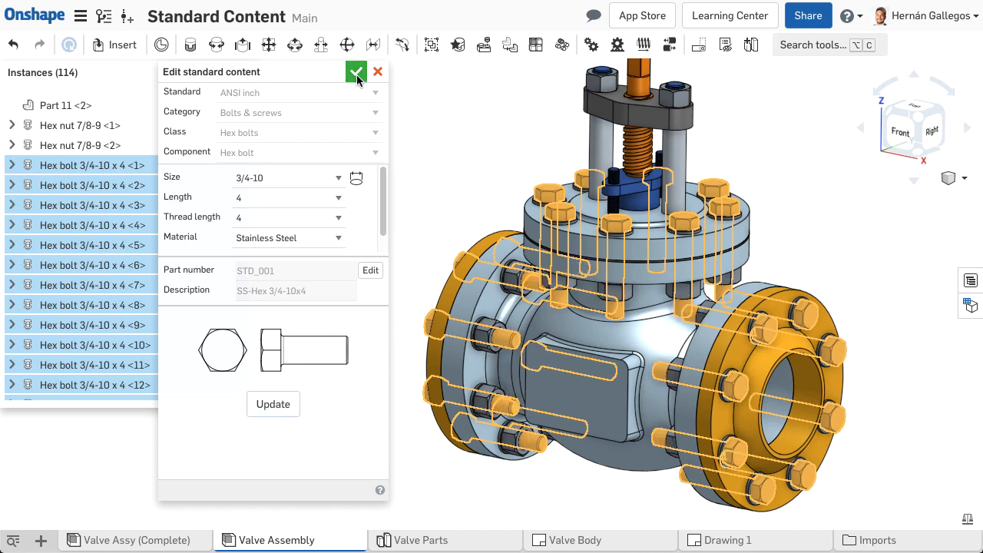
pyautogui.click(356, 71)
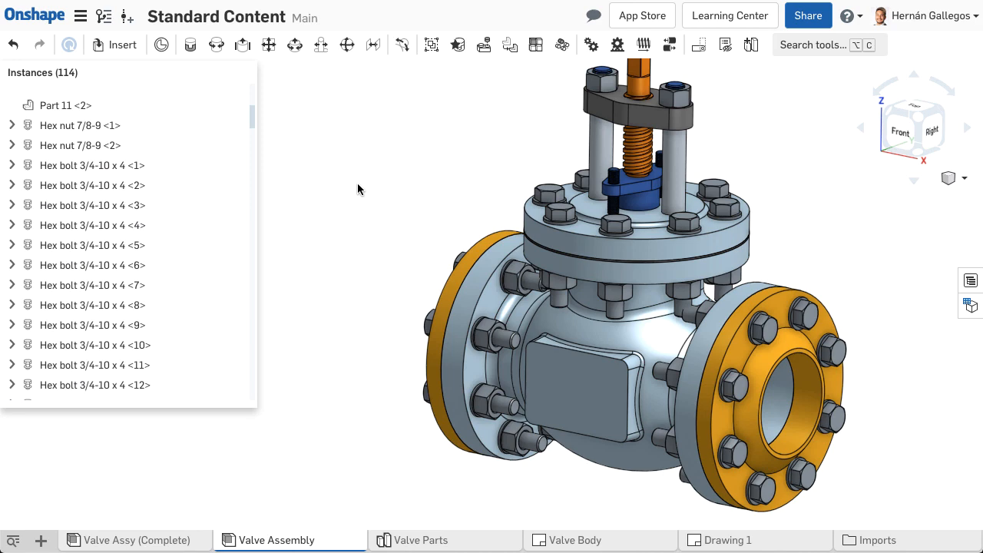